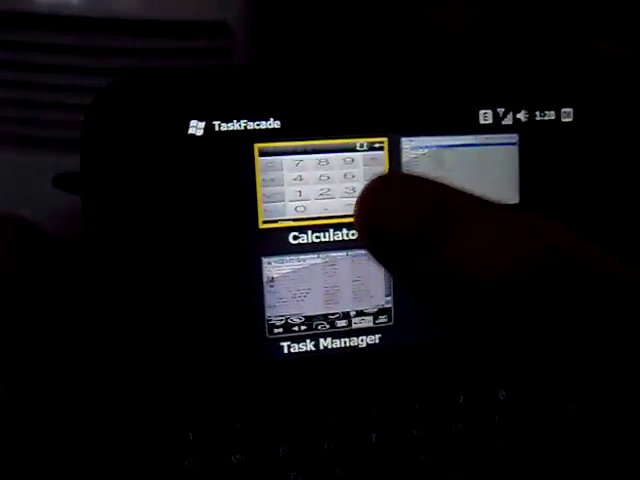
Bring the running Calculator app to the front from the task switcher grid.
left_click(320, 180)
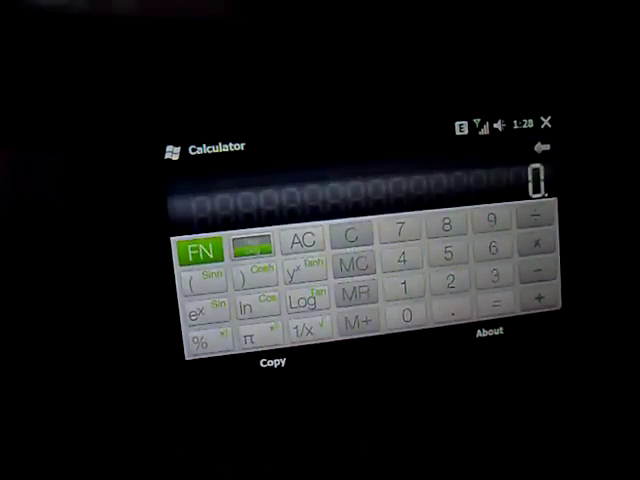